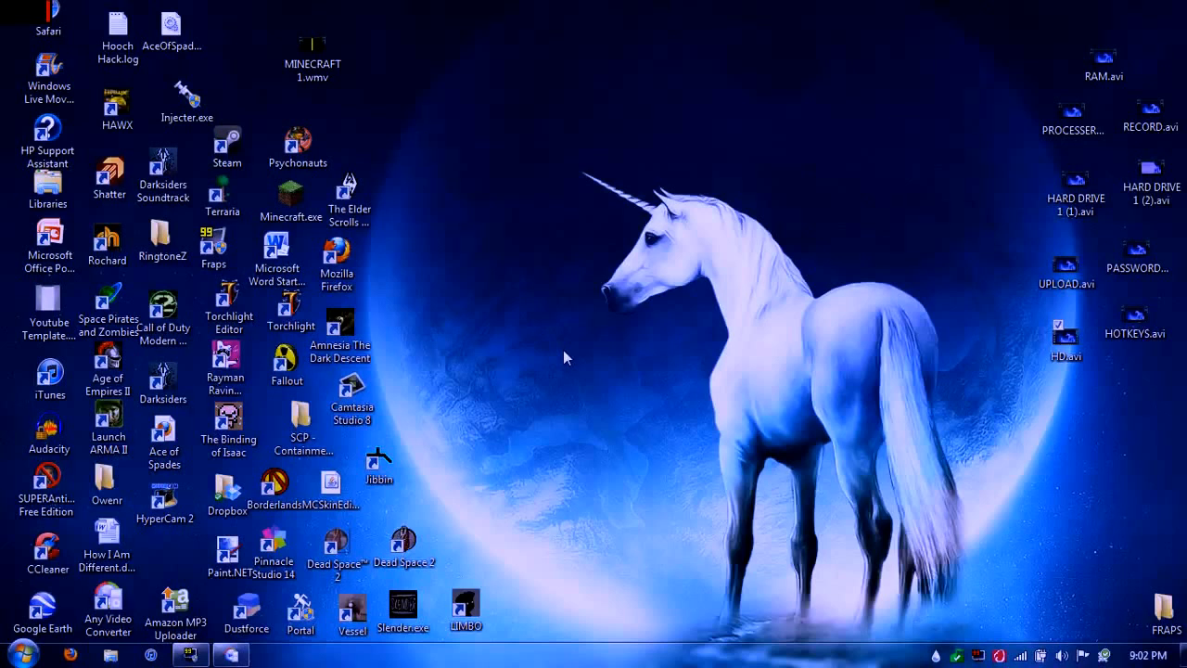
mouse_move(534, 315)
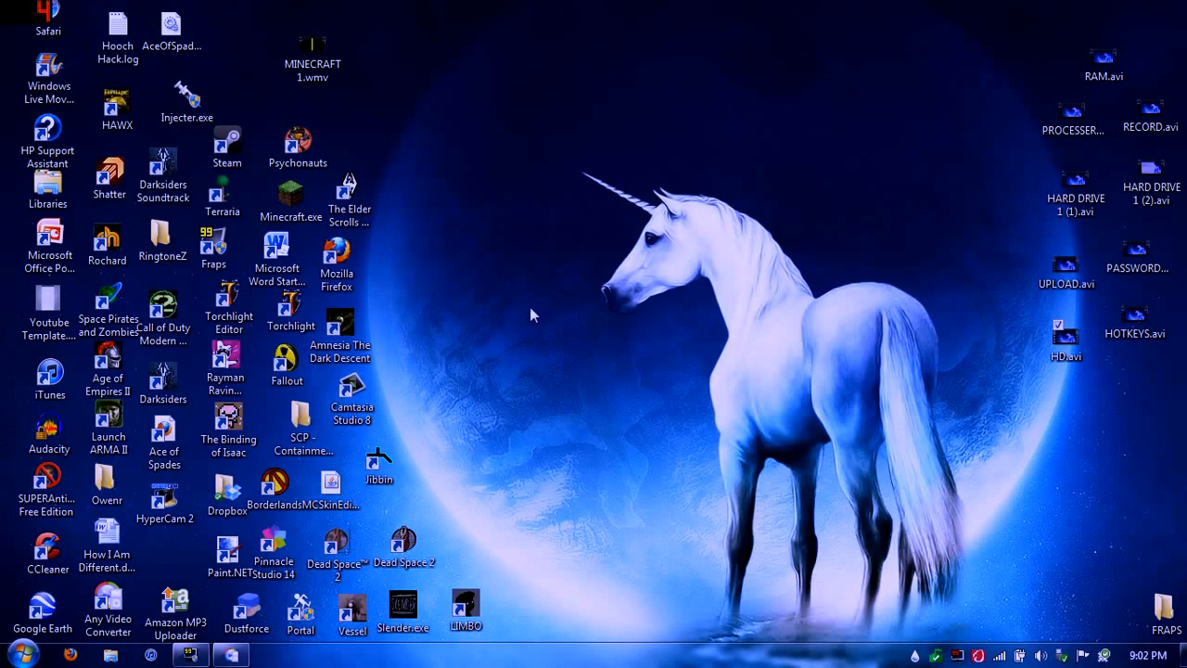
mouse_move(516, 313)
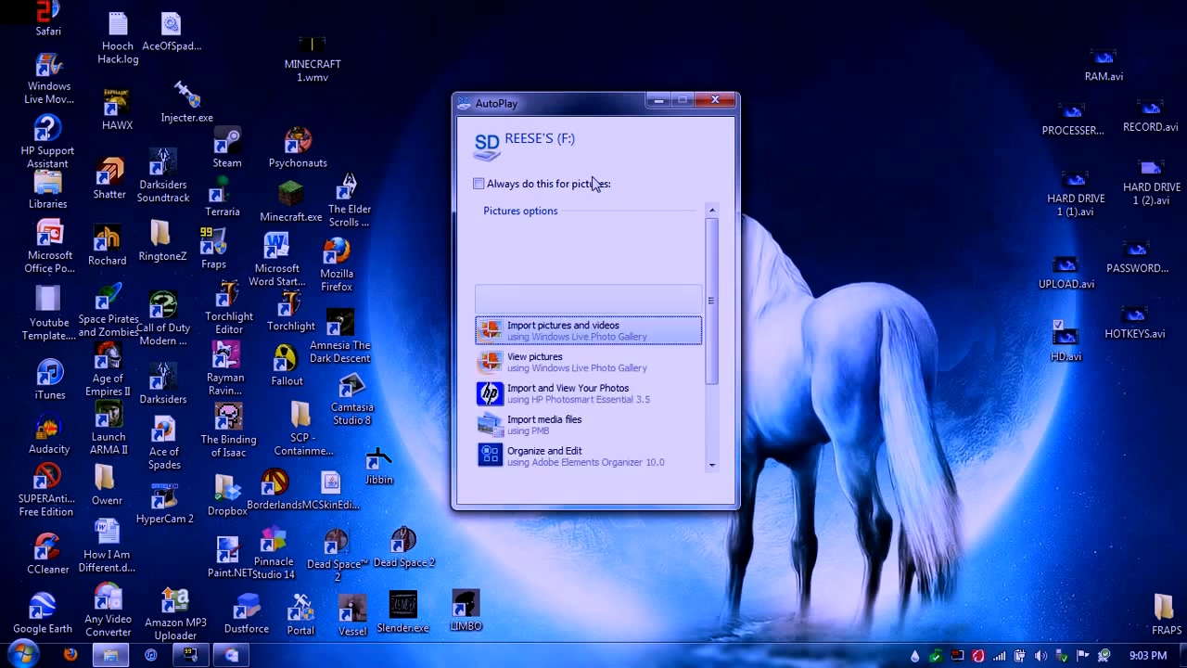
Step: Browse the SD card's AutoPlay actions and close AutoPlay without choosing one
scroll(up, 3)
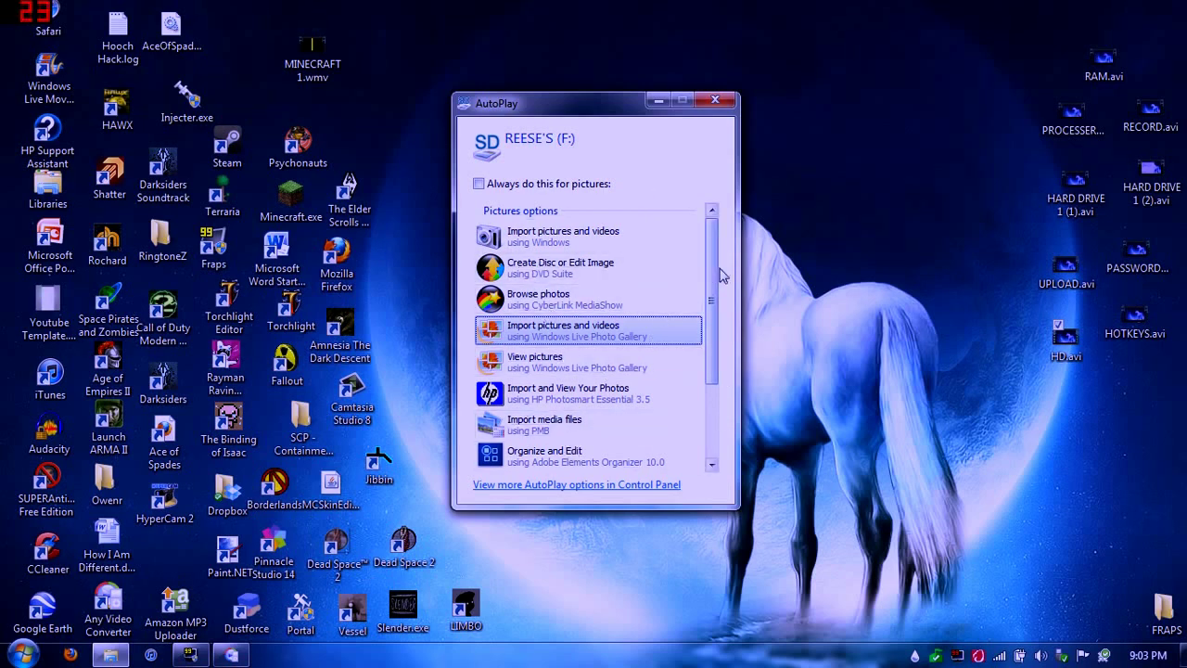
scroll(down, 3)
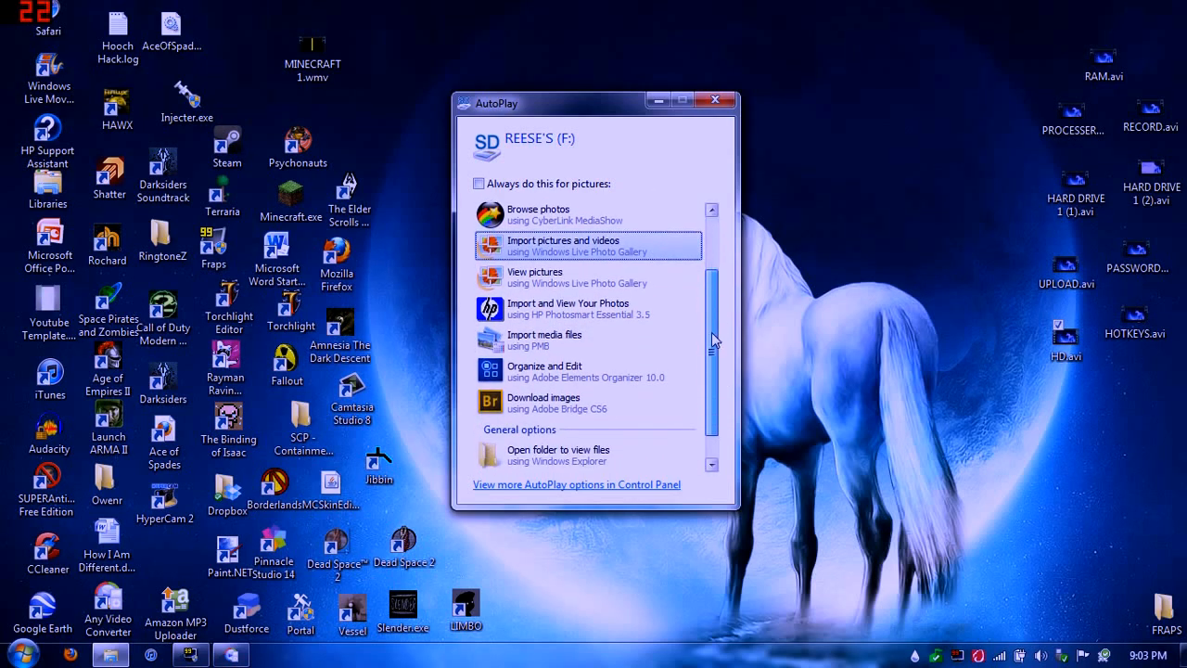
scroll(up, 3)
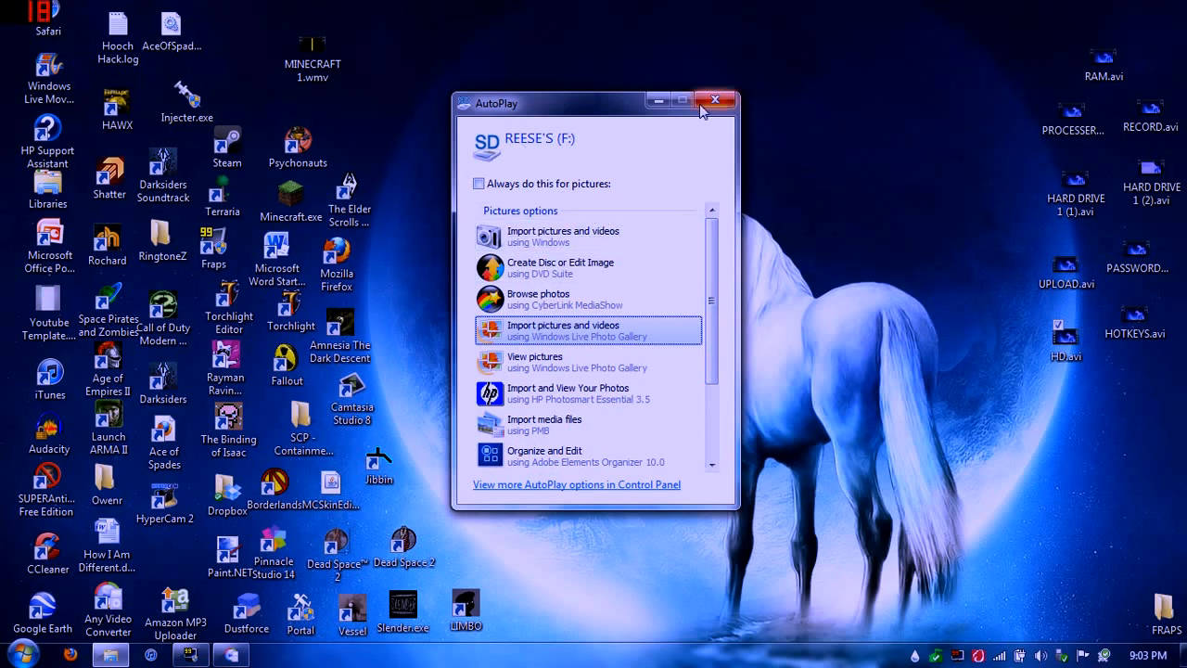
click(13, 654)
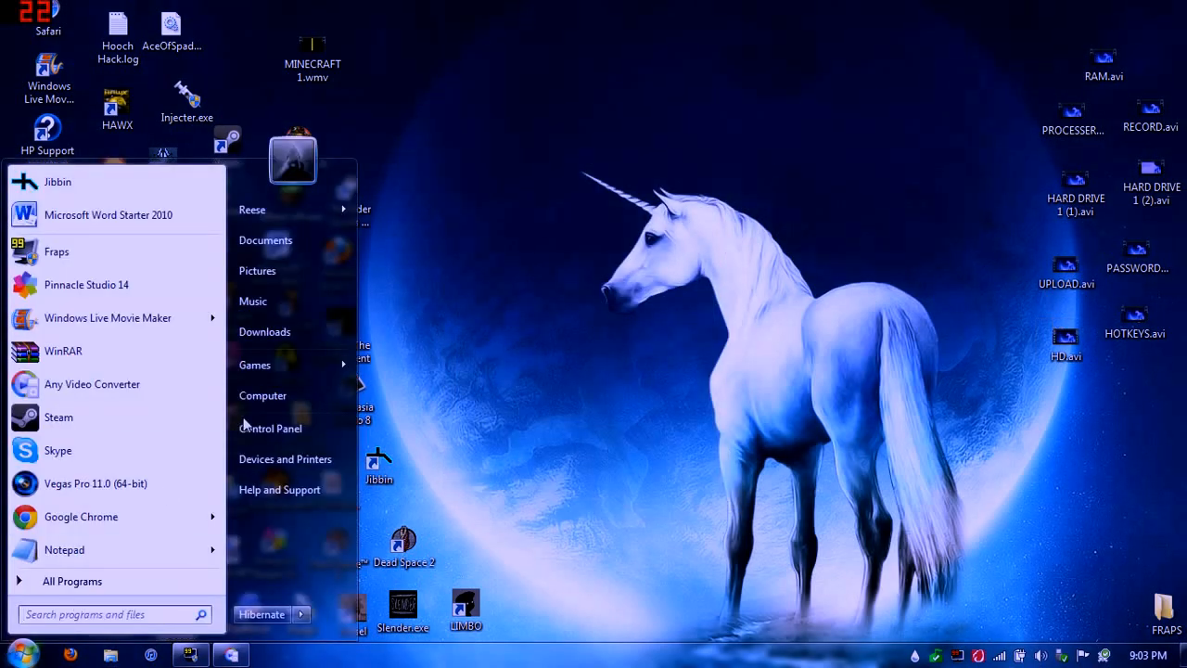
Step: Open REESE'S (F:) from Computer and show its Properties (FAT32, 25.7 GB free)
click(263, 395)
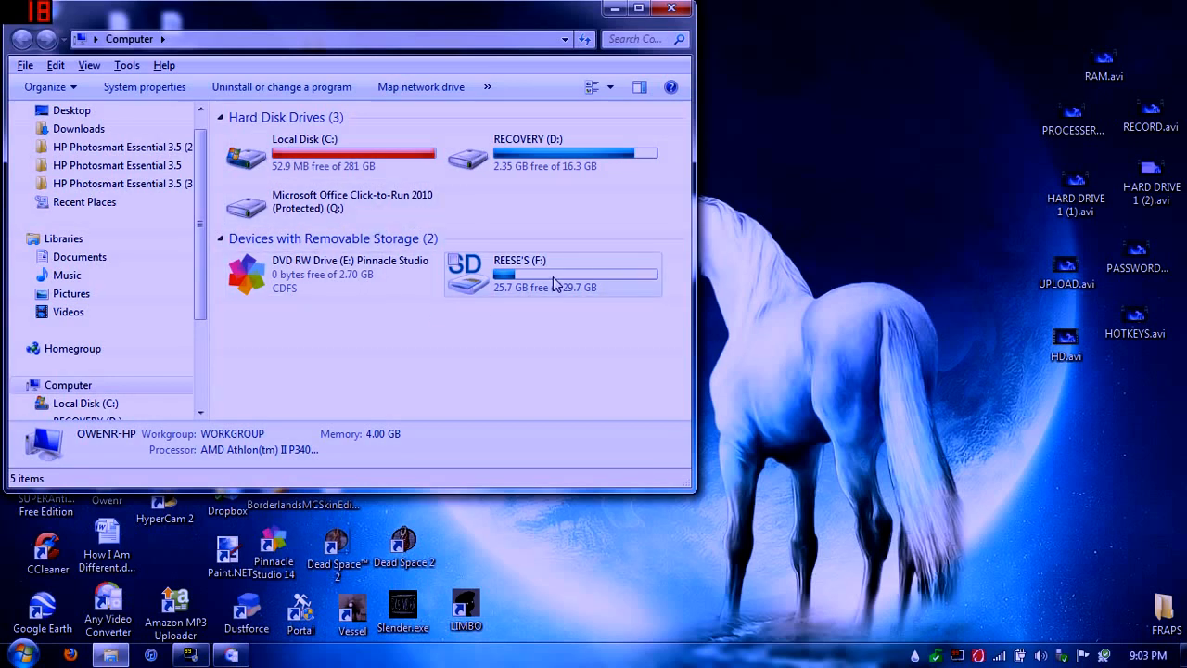
double_click(520, 274)
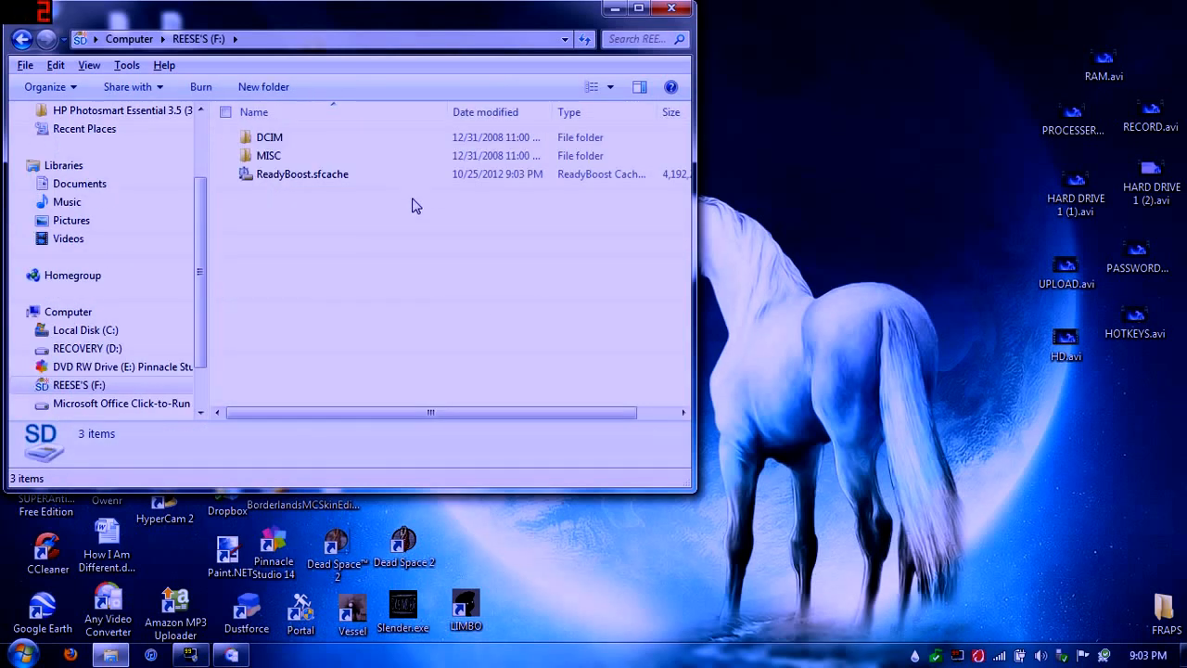
right_click(415, 206)
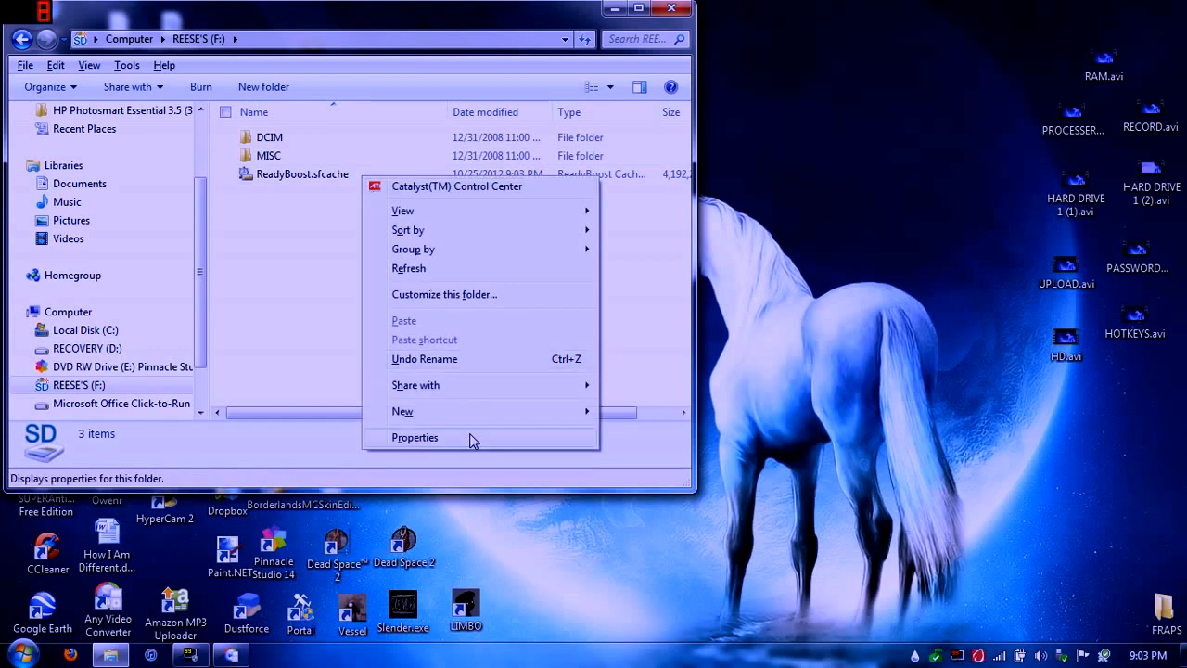
click(415, 436)
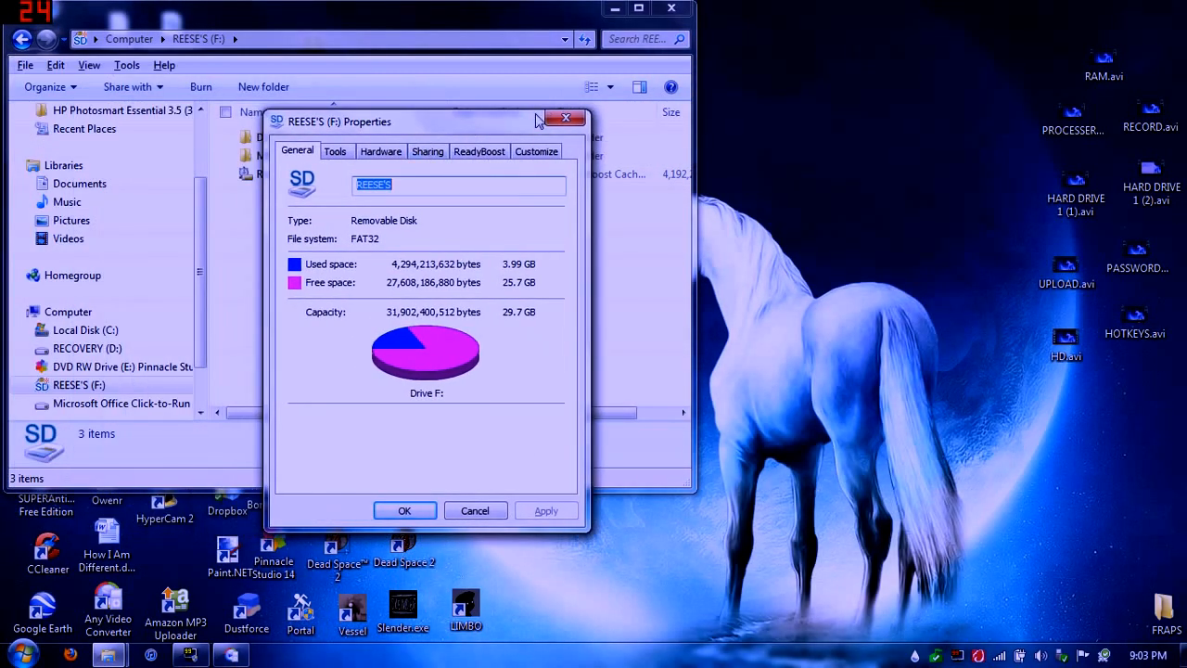
Step: Show the SD card's ReadyBoost settings, using the device with 4094 MB reserved
click(479, 152)
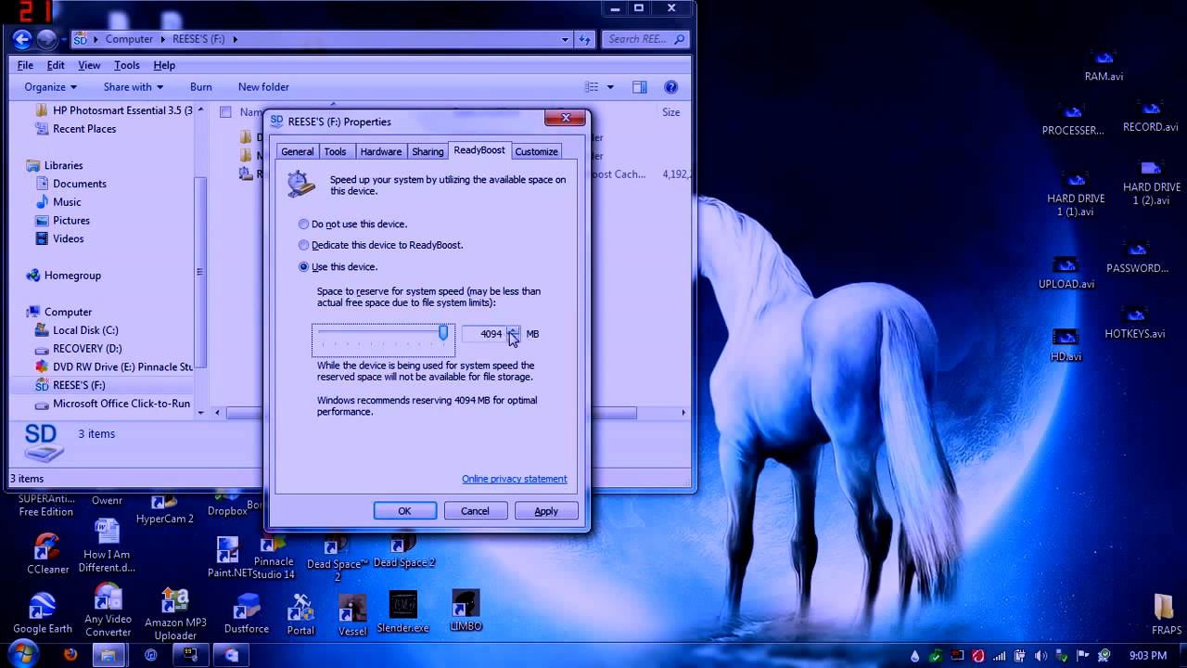
mouse_move(498, 491)
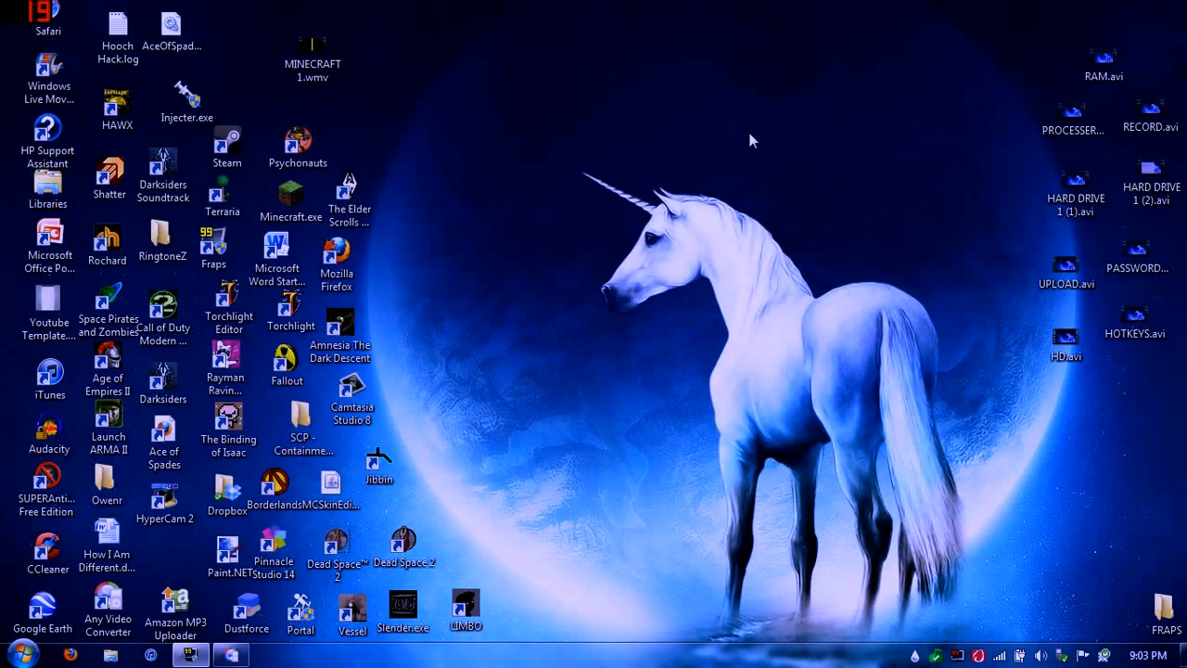
mouse_move(318, 8)
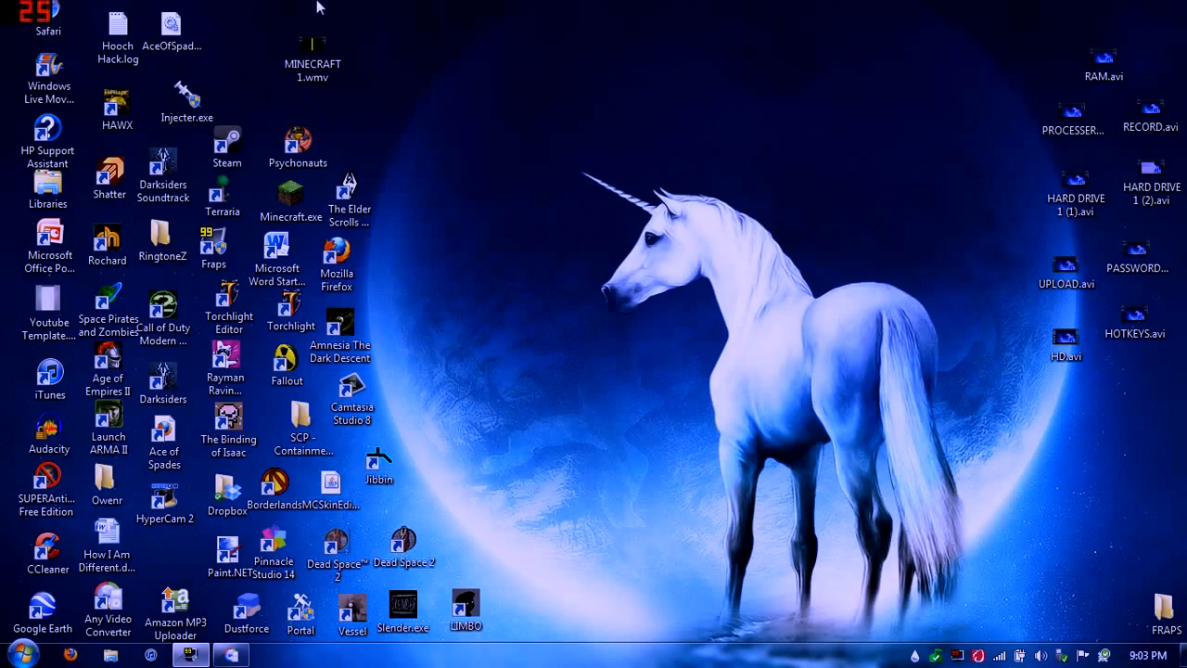